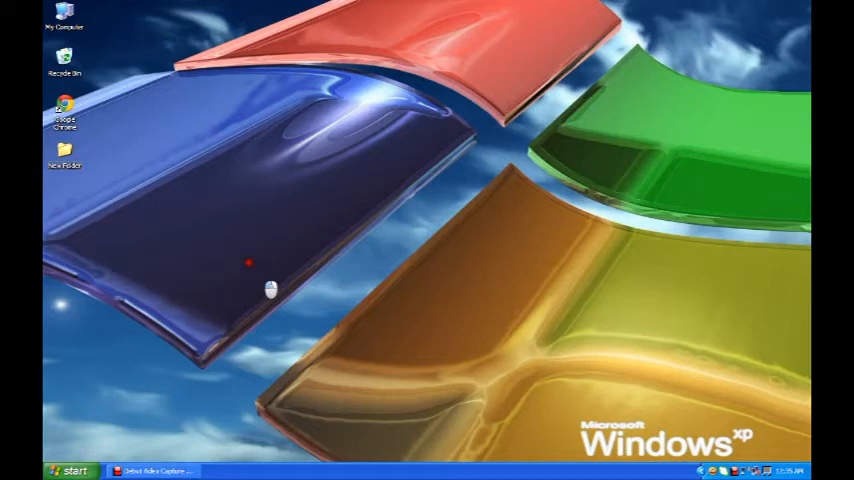
mouse_move(270, 290)
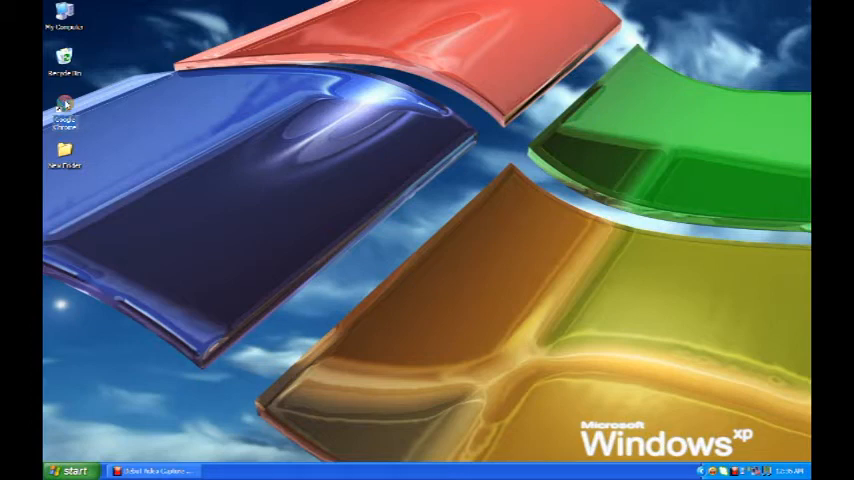
Step: Launch Chrome, search Google for 'free audio converter', and open the DVDVideoSoft.com result
double_click(64, 108)
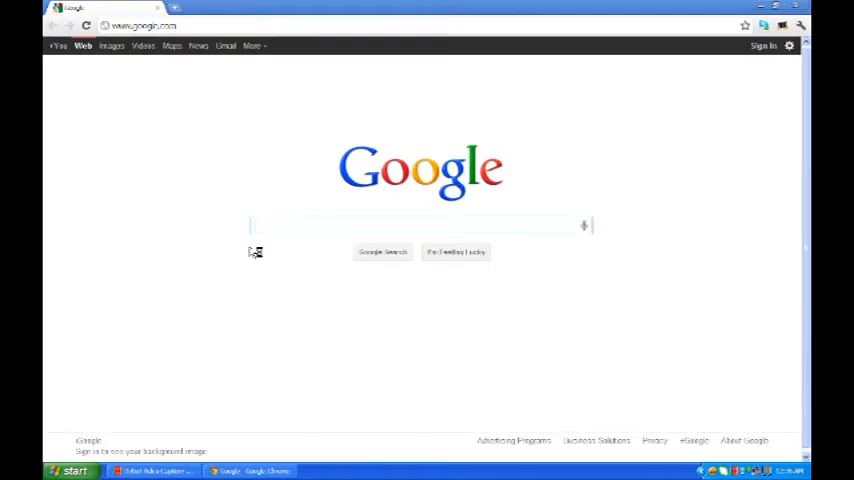
left_click(420, 225)
type("free")
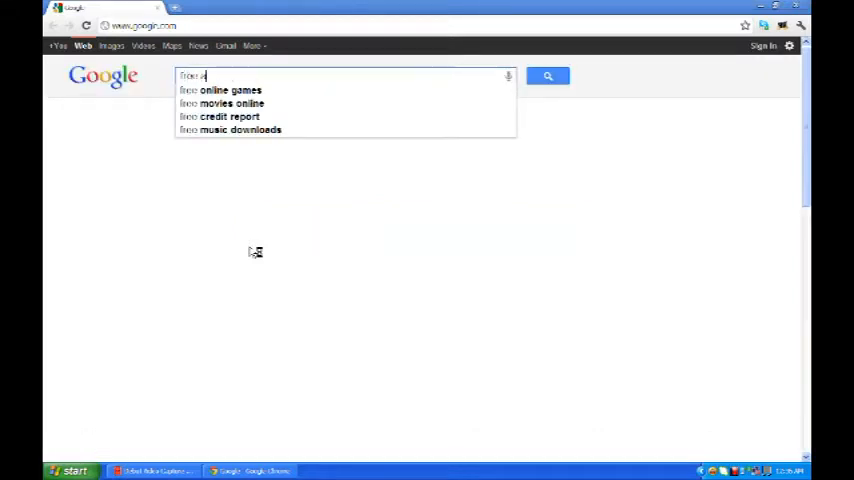
left_click(548, 76)
type("udio converter")
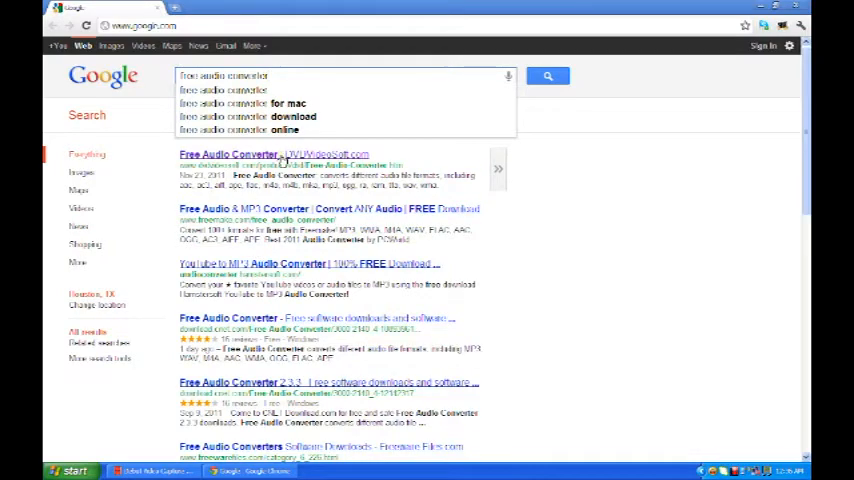
left_click(547, 75)
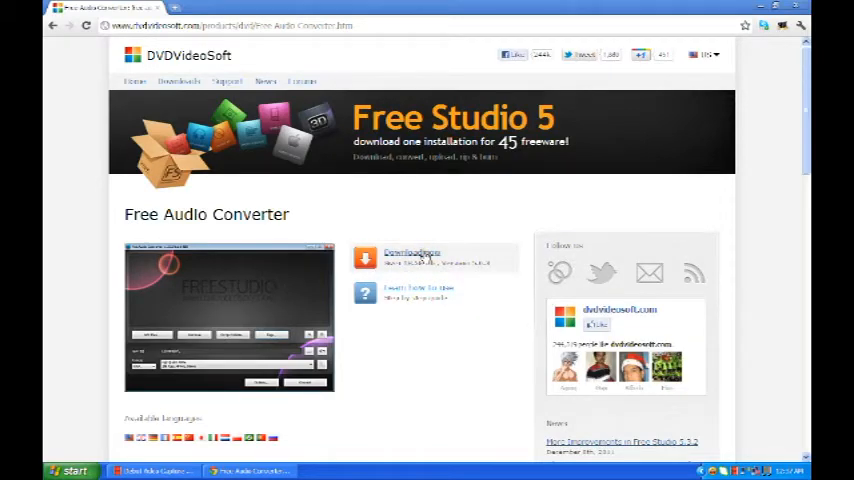
Step: Download the Free Audio Converter installer, run it, and choose English as the setup language
left_click(411, 255)
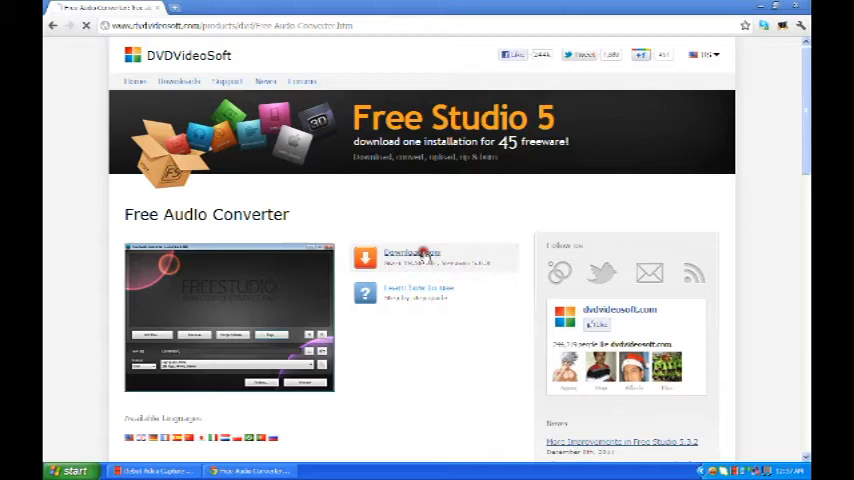
left_click(410, 257)
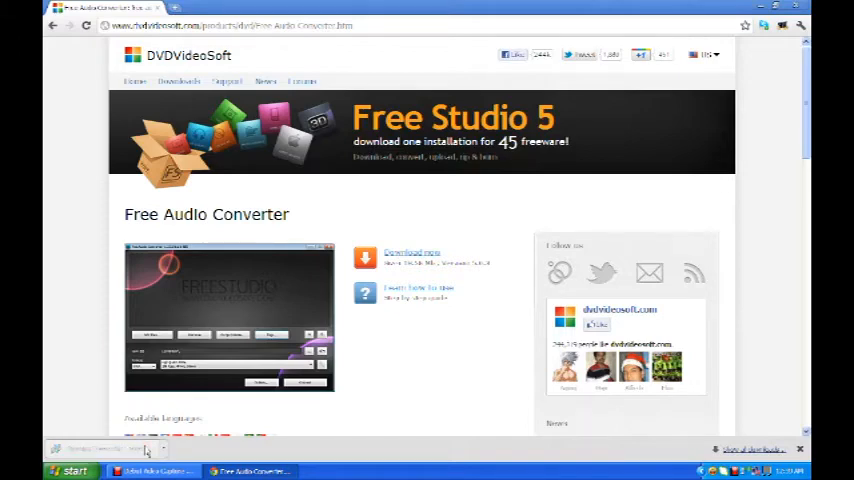
left_click(411, 255)
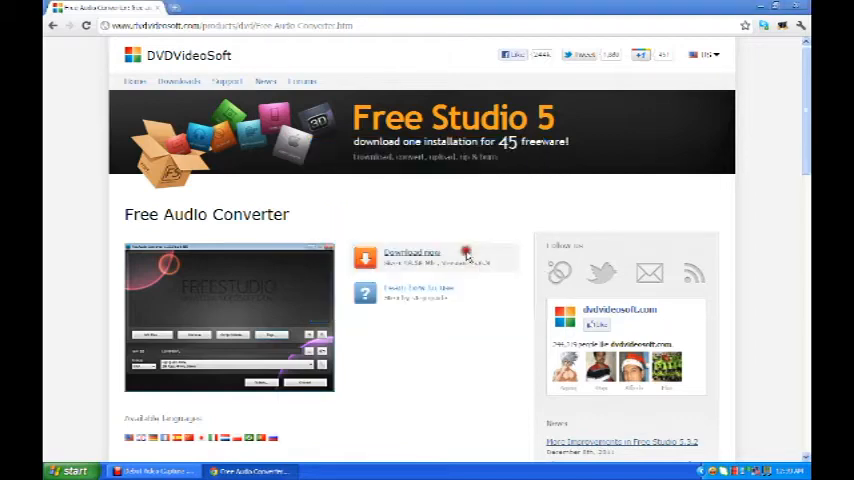
left_click(411, 253)
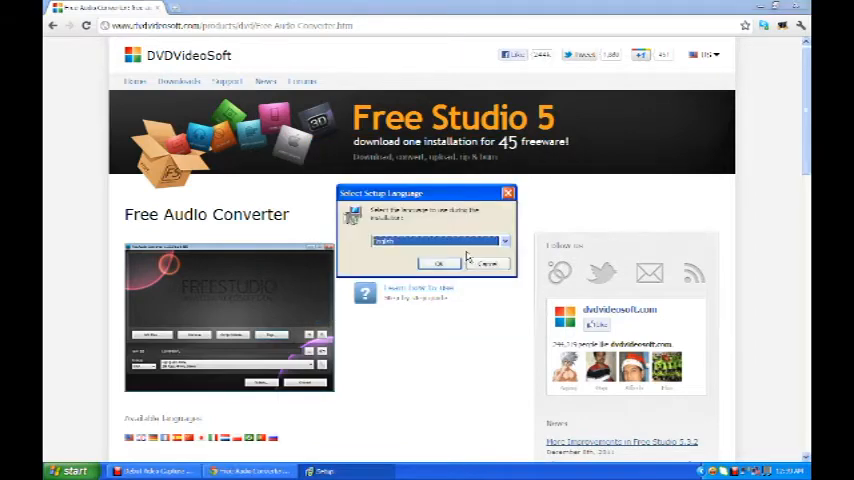
left_click(503, 241)
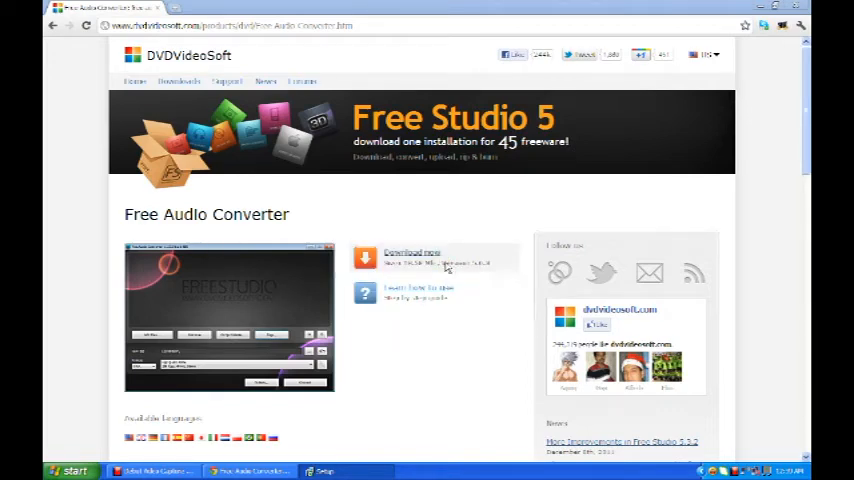
left_click(411, 255)
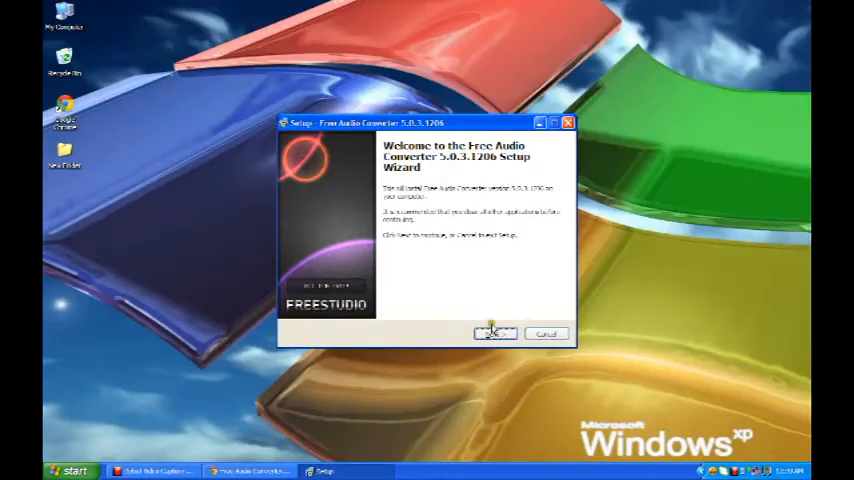
Step: Accept the license, decline the toolbar and Free Studio Manager icon, and install
left_click(495, 333)
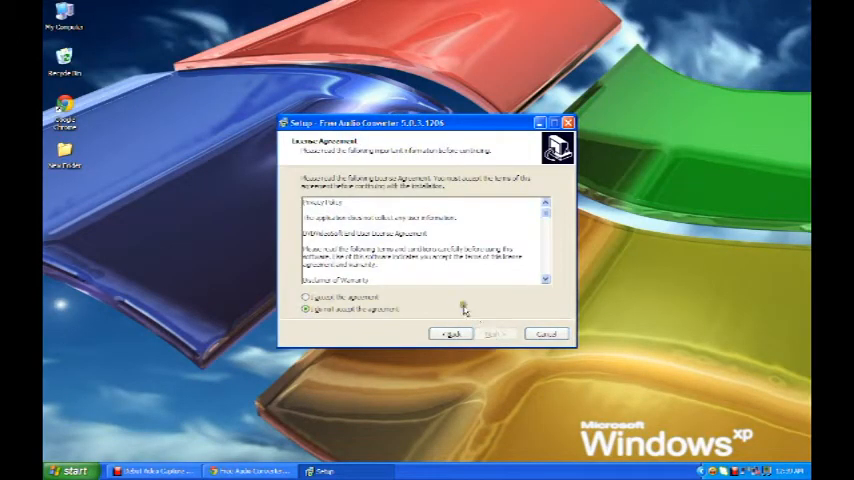
left_click(305, 296)
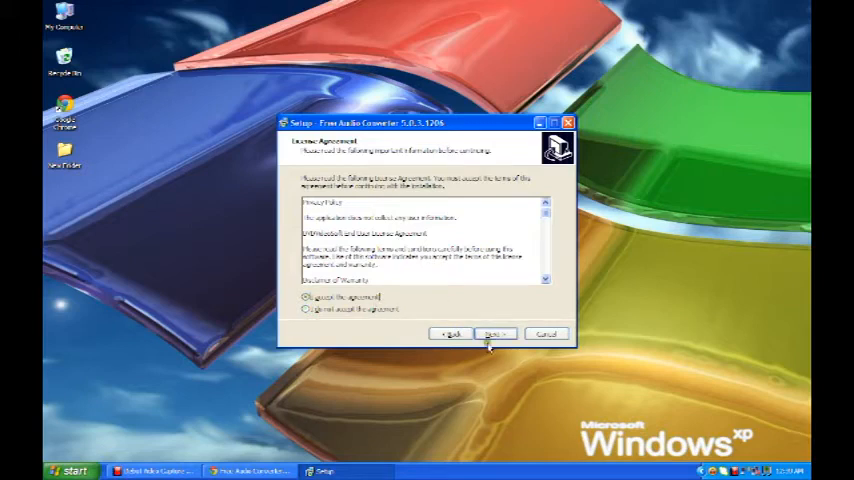
left_click(493, 333)
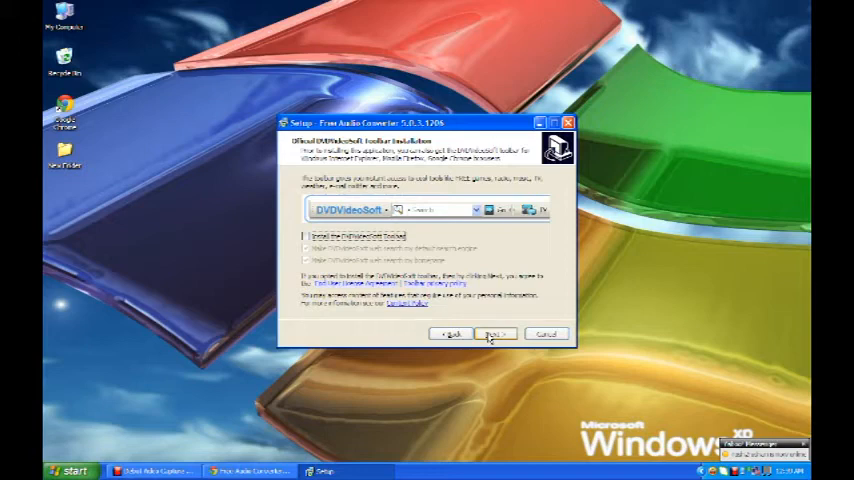
left_click(495, 333)
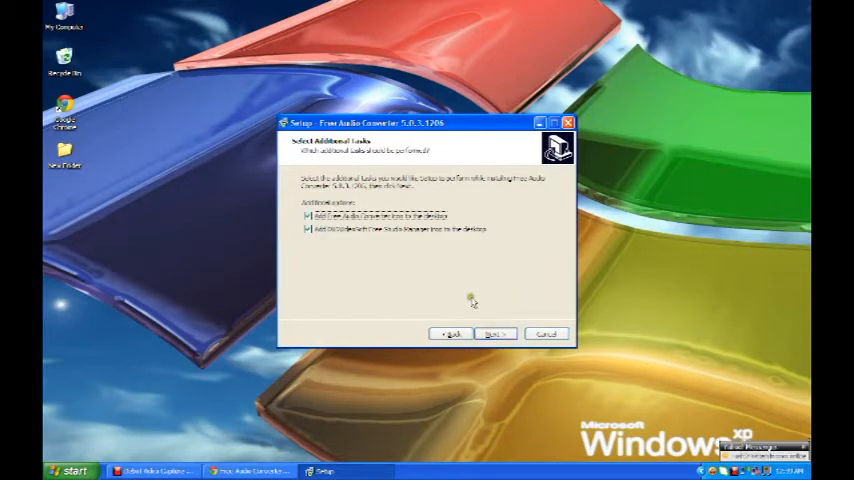
left_click(301, 229)
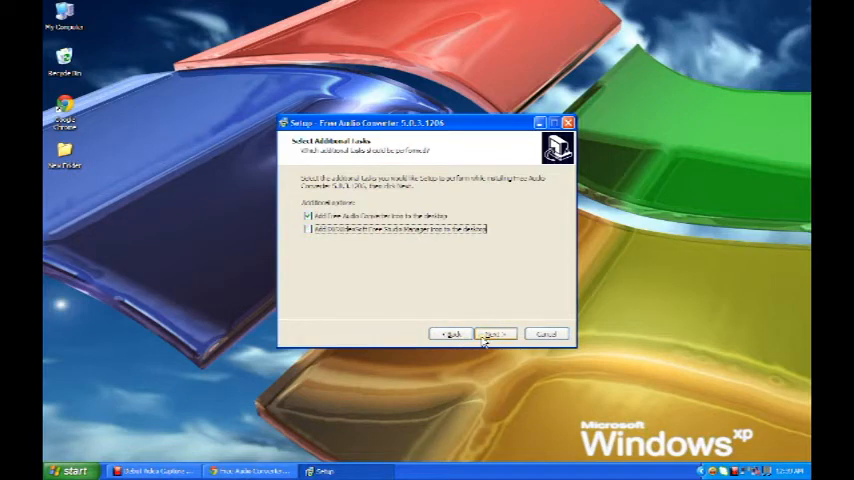
left_click(494, 333)
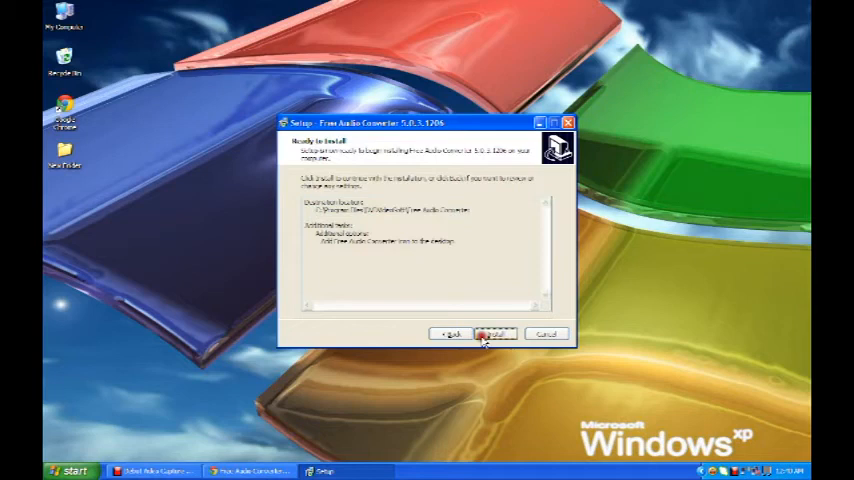
left_click(494, 333)
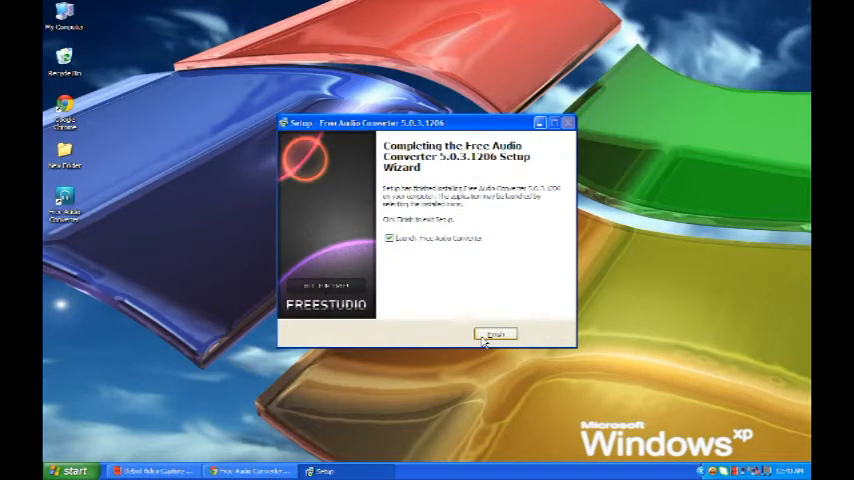
Step: Finish the setup wizard so Free Audio Converter launches, scrolling the opened DVDVideoSoft page
left_click(494, 333)
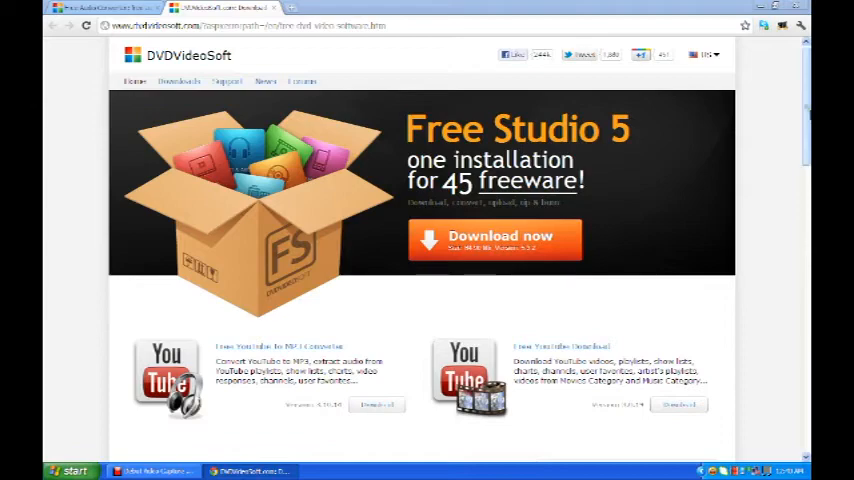
scroll("down", 3)
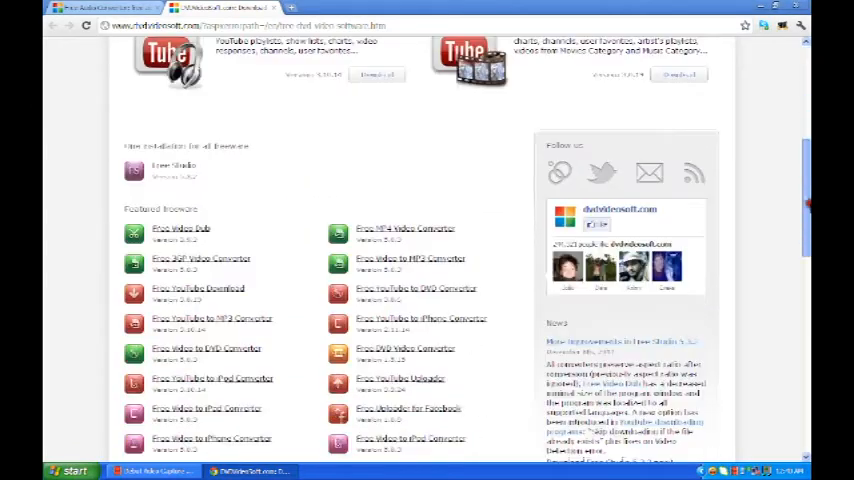
scroll("down", 3)
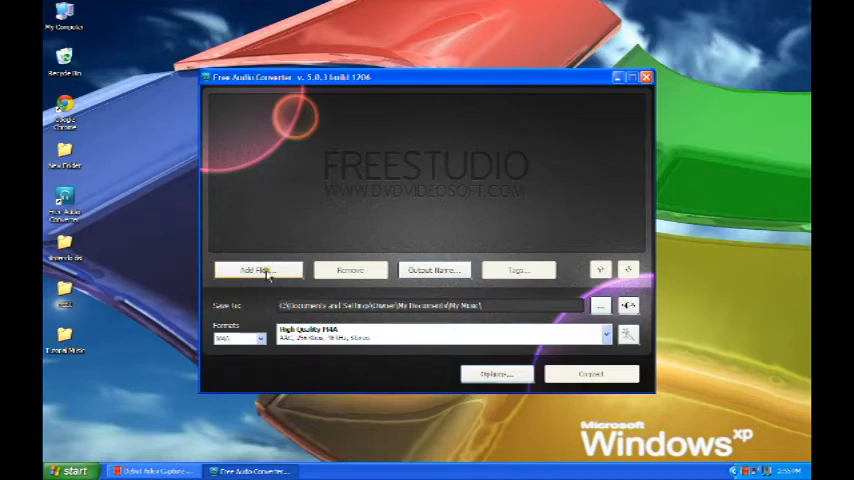
Step: Add Pokemon Theme Music and Family Guy Intro Theme from Desktop\Tutorial Music
left_click(257, 270)
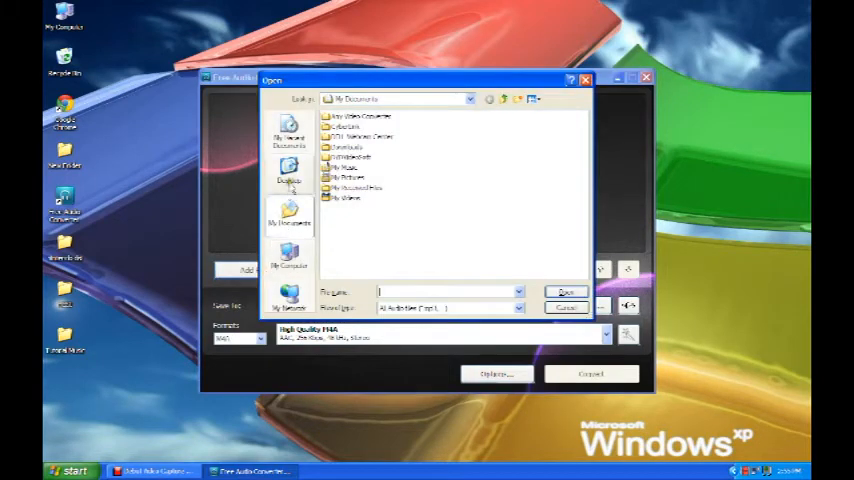
left_click(289, 170)
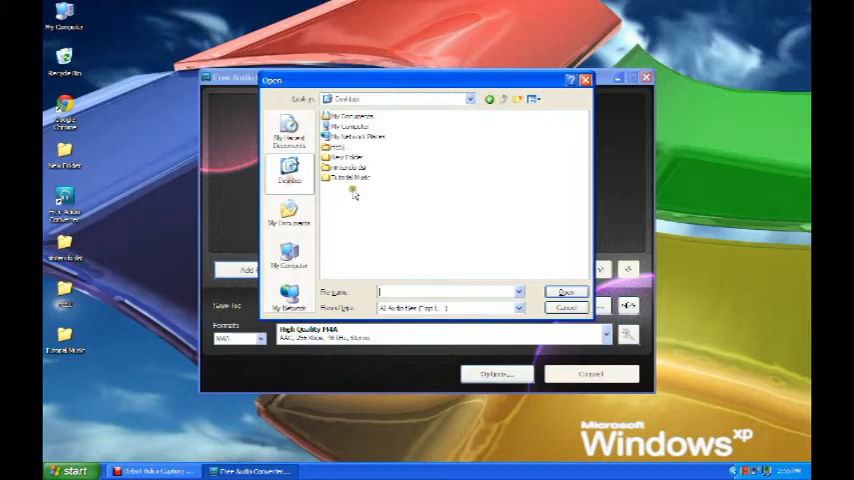
mouse_move(383, 172)
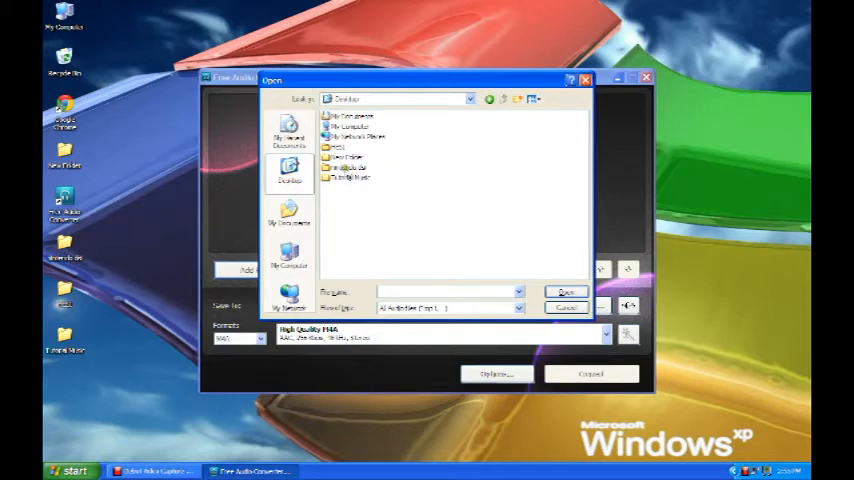
left_click(348, 177)
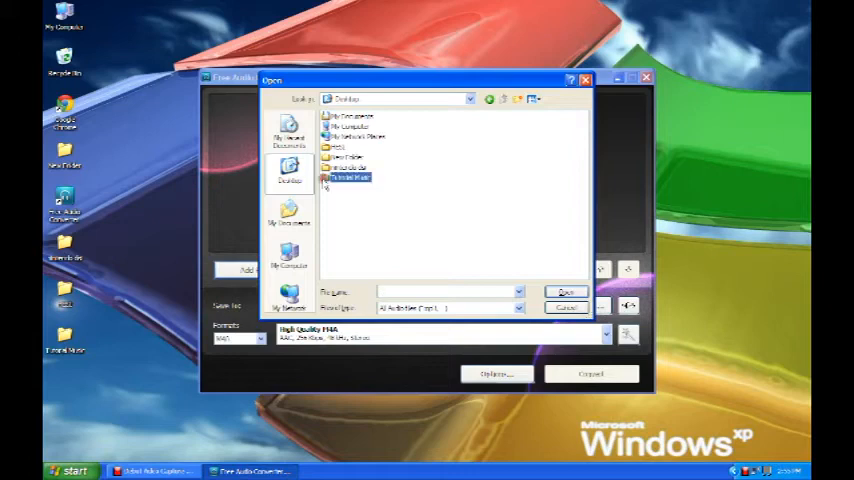
double_click(348, 177)
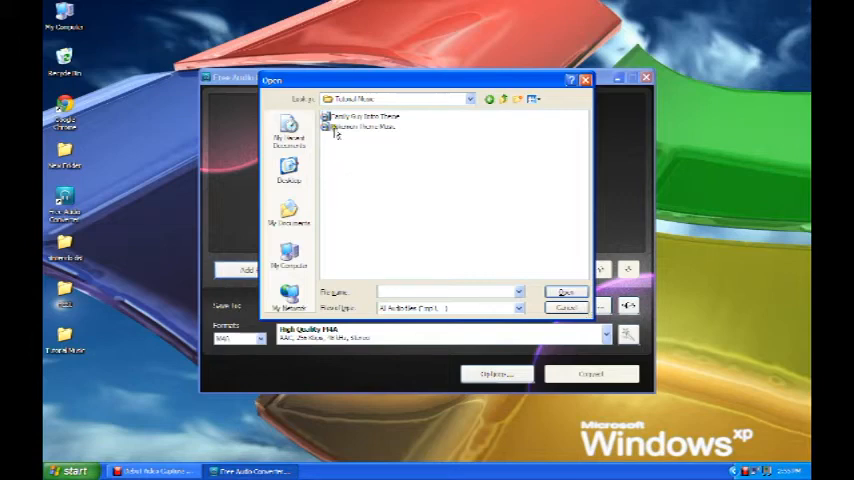
left_click(362, 127)
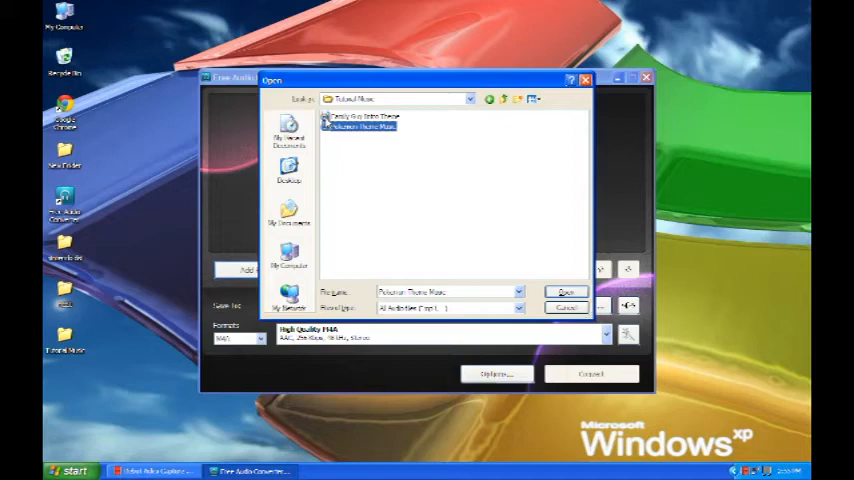
left_click(362, 117)
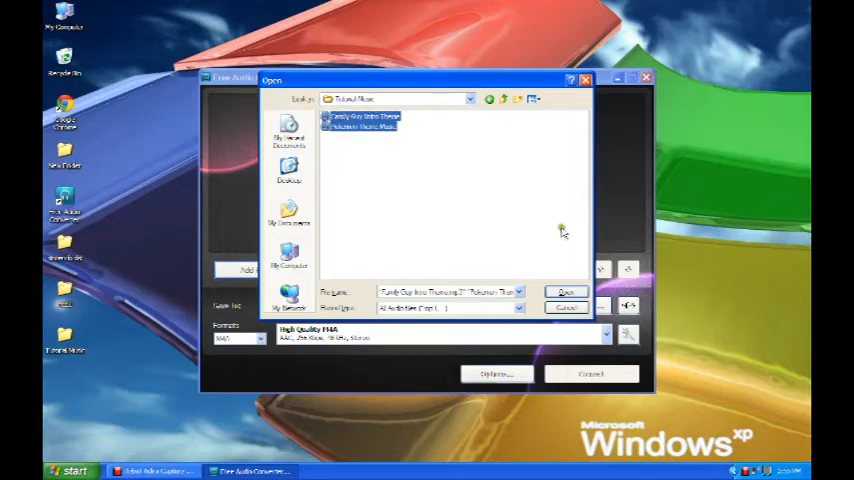
left_click(566, 291)
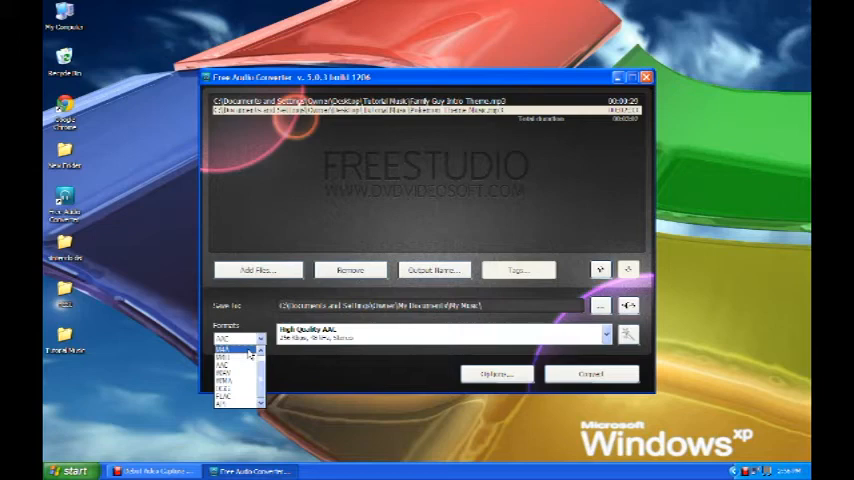
Step: Choose M4A output, set the nintendo dsi folder as destination, and start converting
left_click(227, 347)
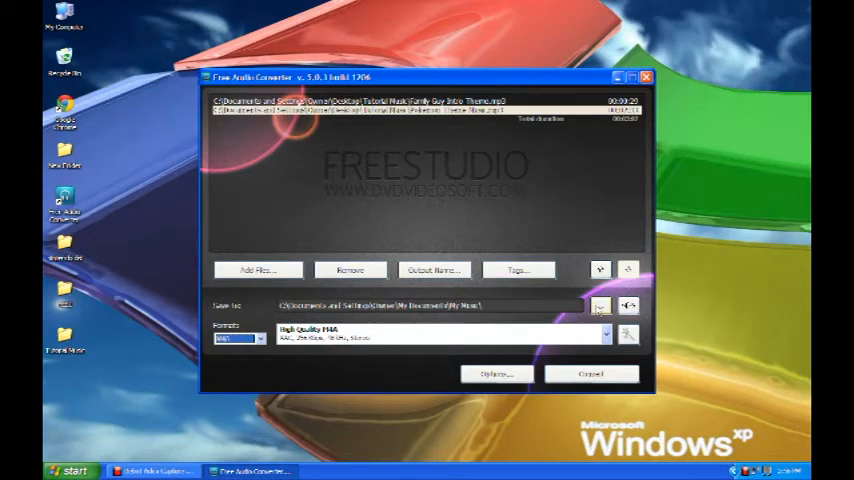
left_click(599, 305)
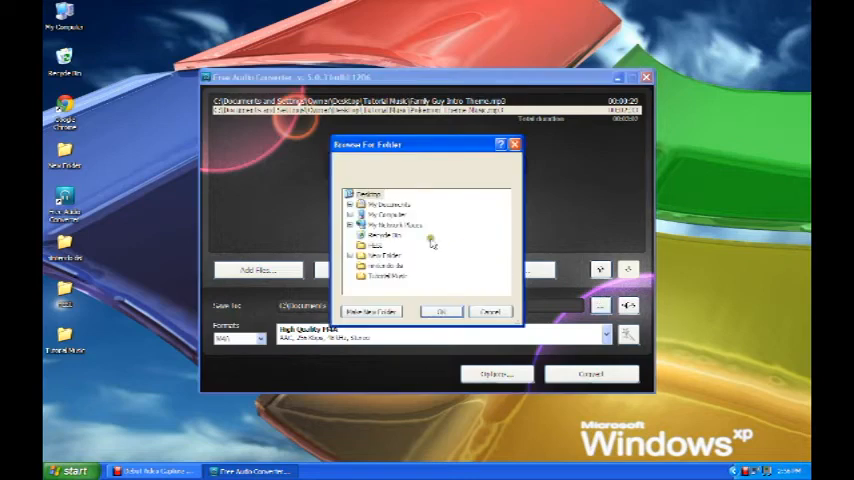
left_click(368, 194)
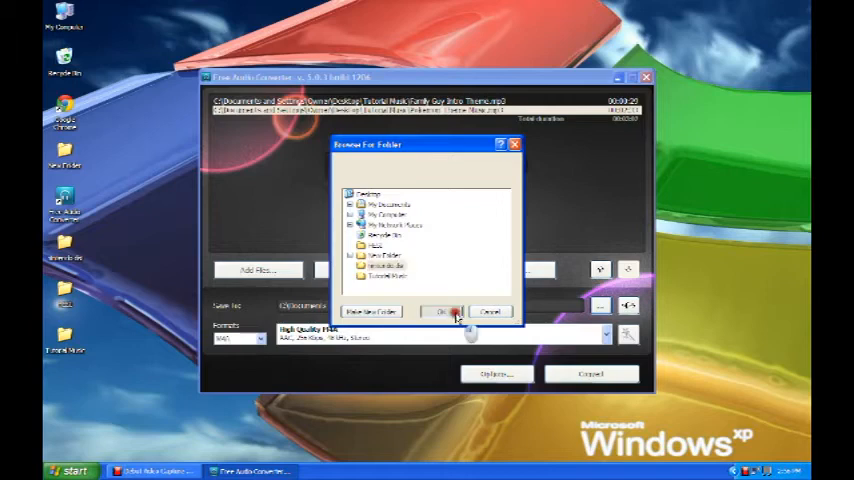
left_click(440, 311)
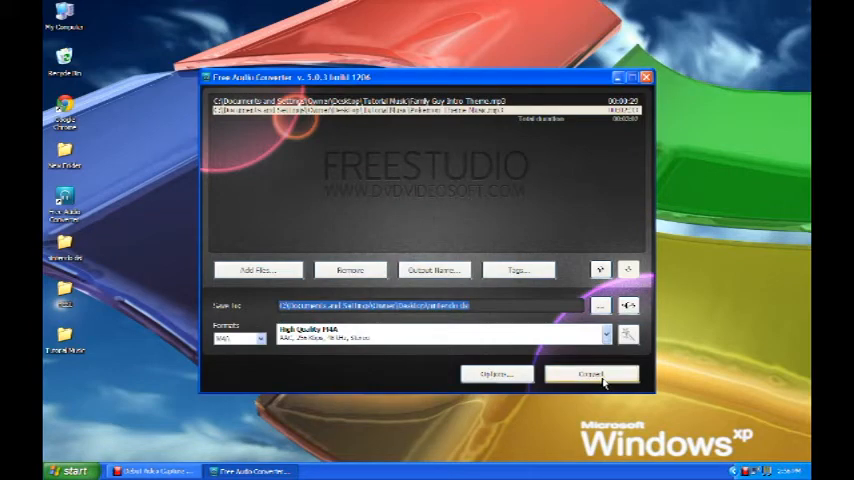
left_click(590, 373)
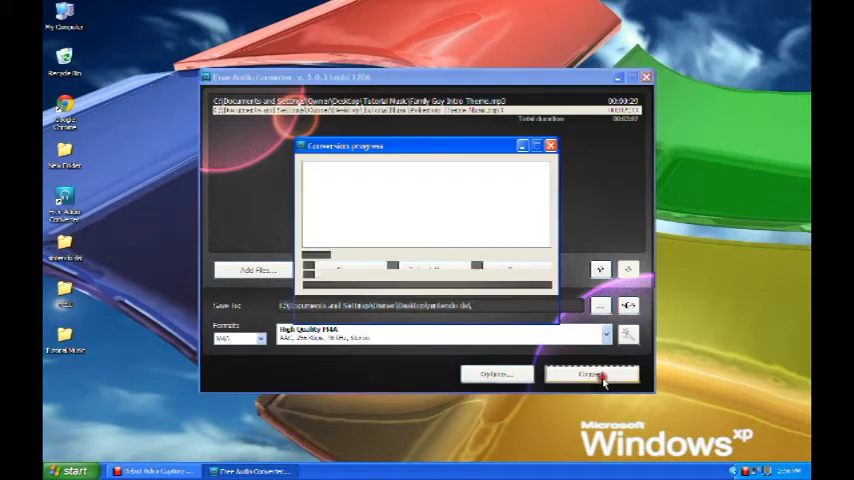
Step: Close the completion report and quit the converter, then open the desktop nintendo dsi folder
left_click(592, 373)
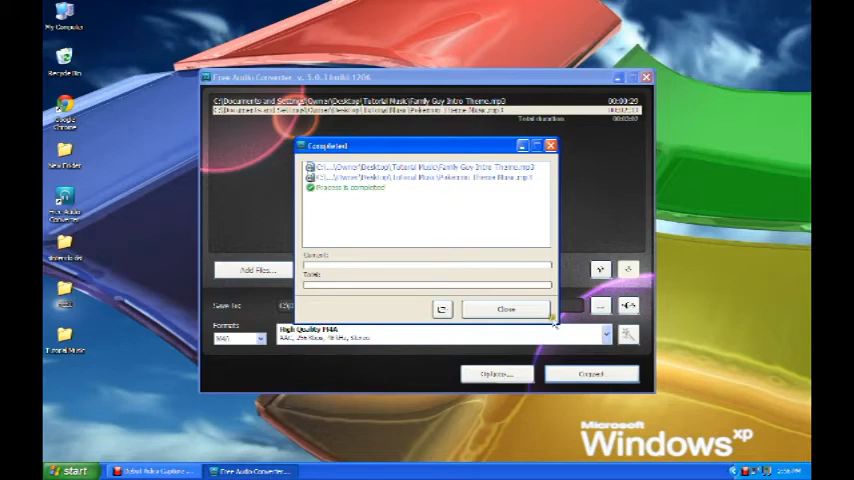
left_click(506, 308)
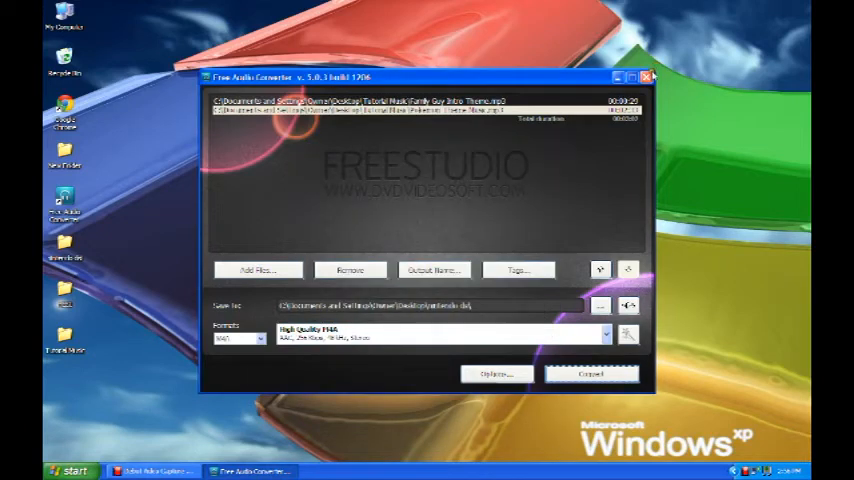
left_click(648, 77)
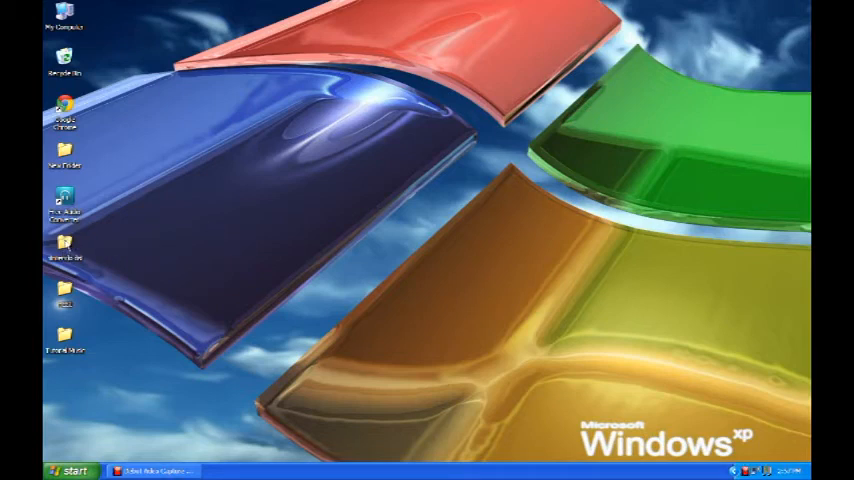
double_click(64, 244)
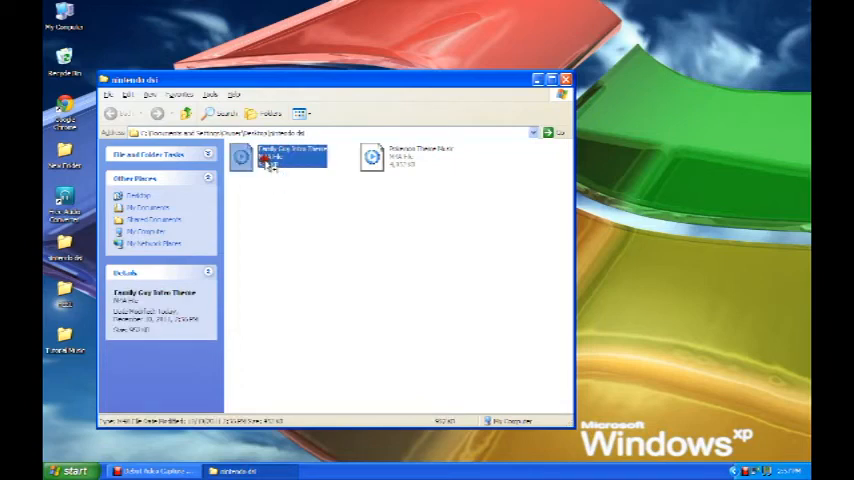
Step: Select the Family Guy Intro Theme M4A file to view its details
left_click(283, 213)
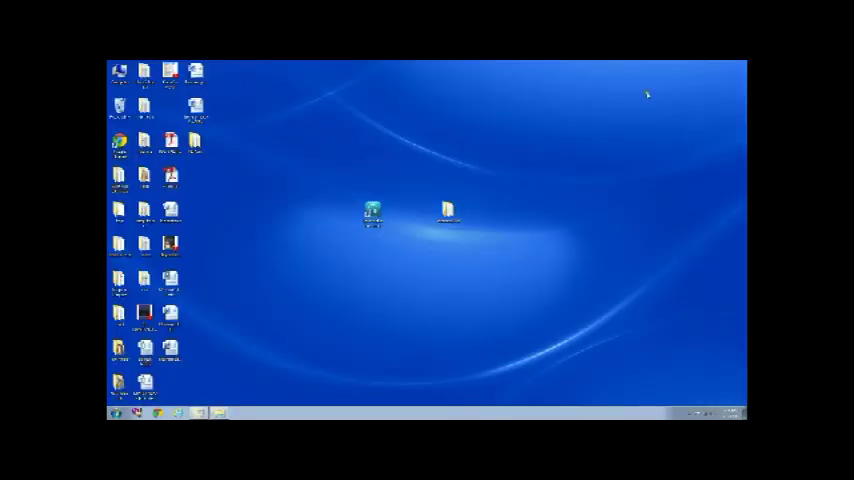
mouse_move(245, 352)
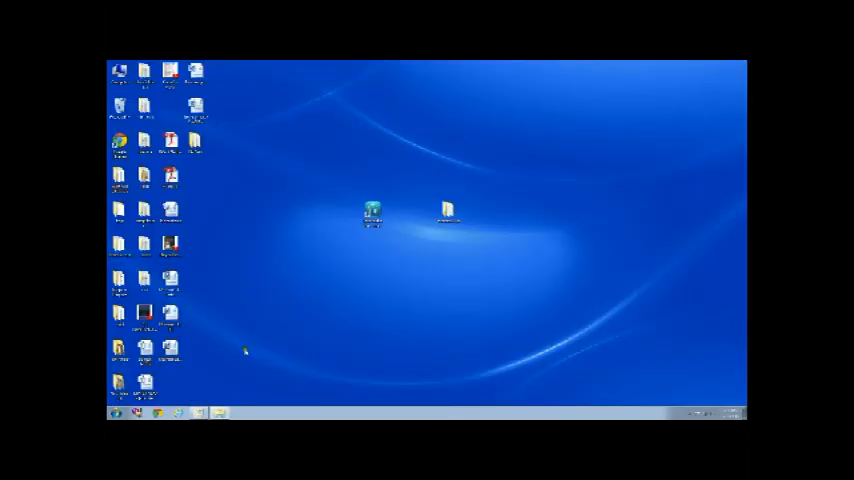